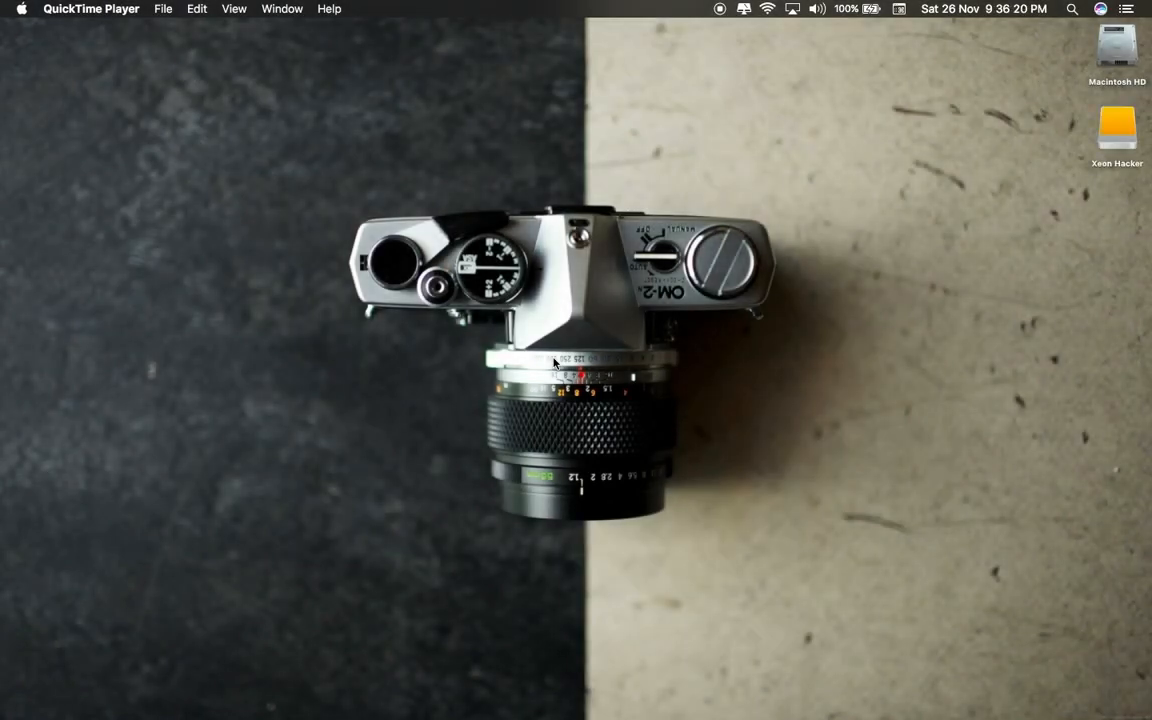
Check disk storage usage in About This Mac, then launch CleanMyMac 3 from Applications.
{"action": "left_click", "coordinate": [22, 9]}
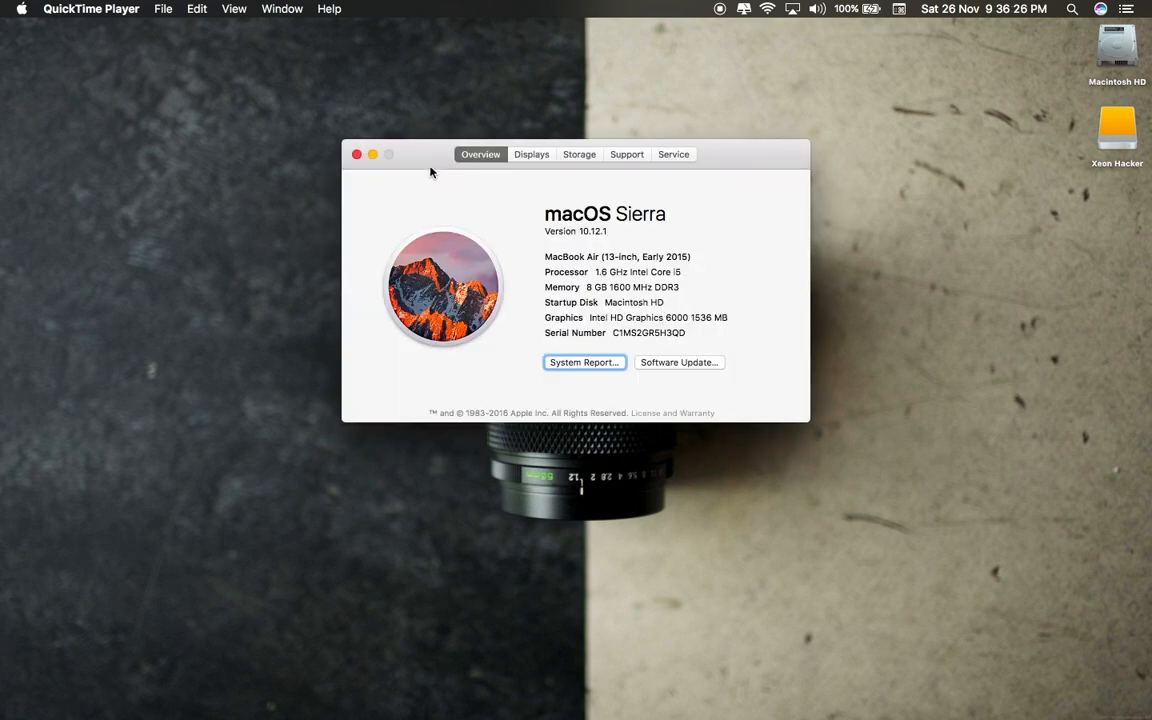
{"action": "left_click", "coordinate": [579, 154]}
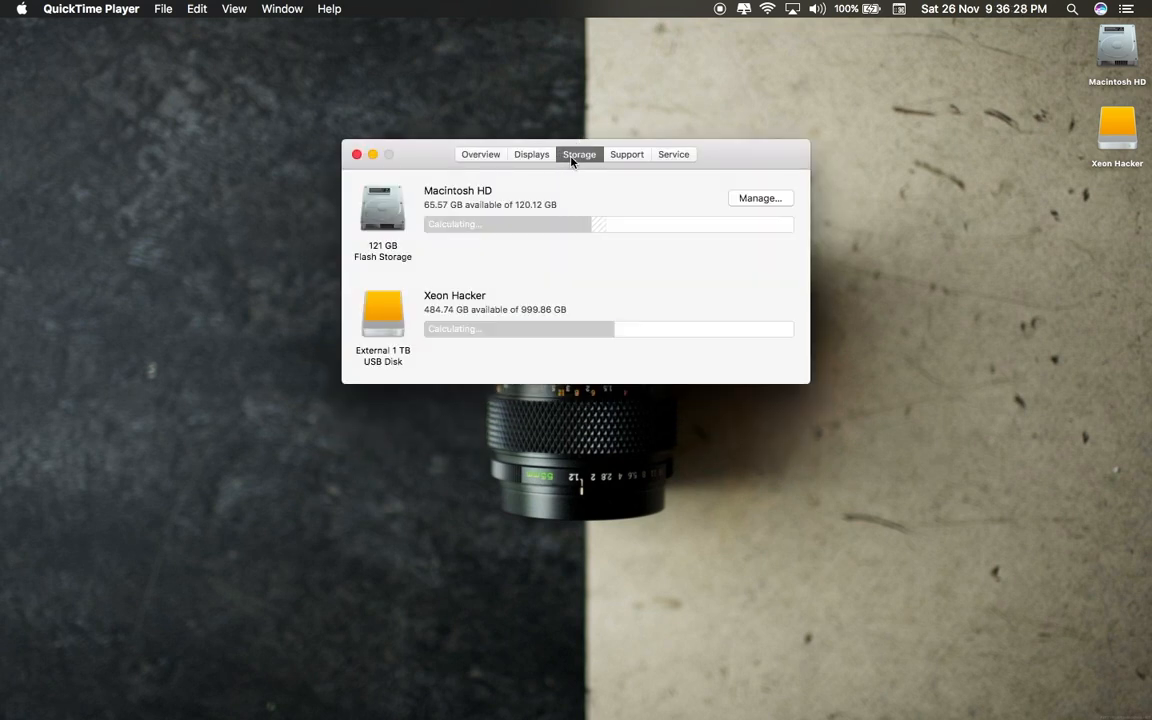
{"action": "mouse_move", "coordinate": [540, 330]}
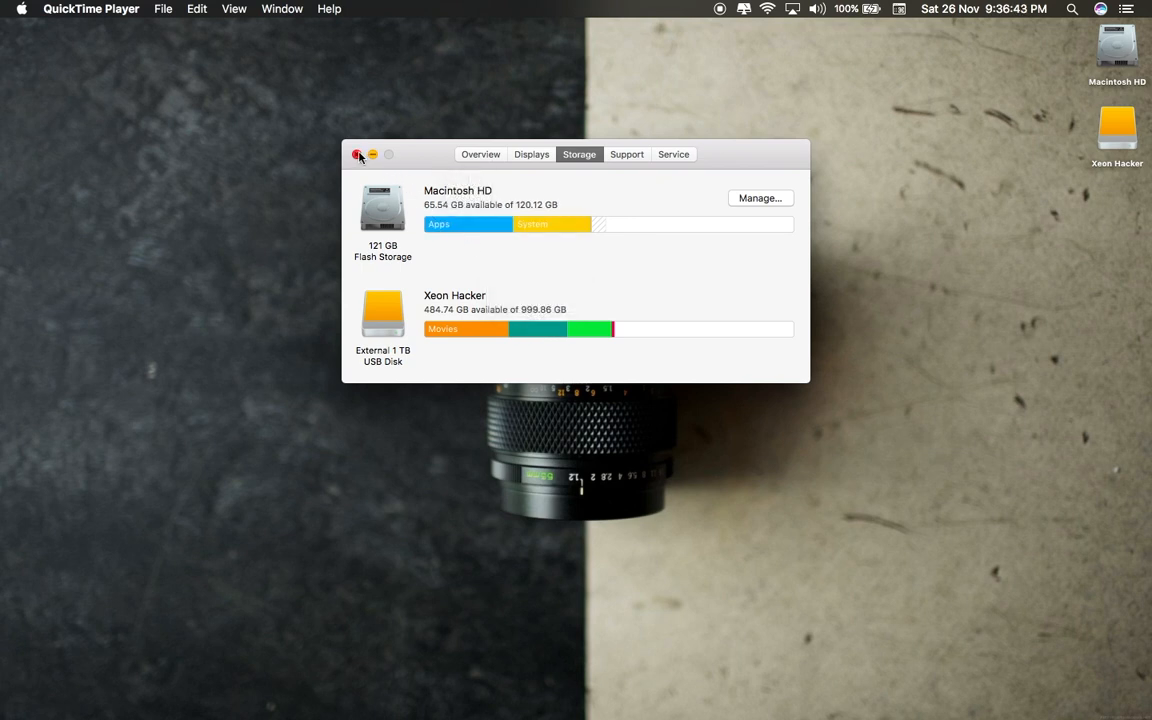
{"action": "left_click", "coordinate": [358, 154]}
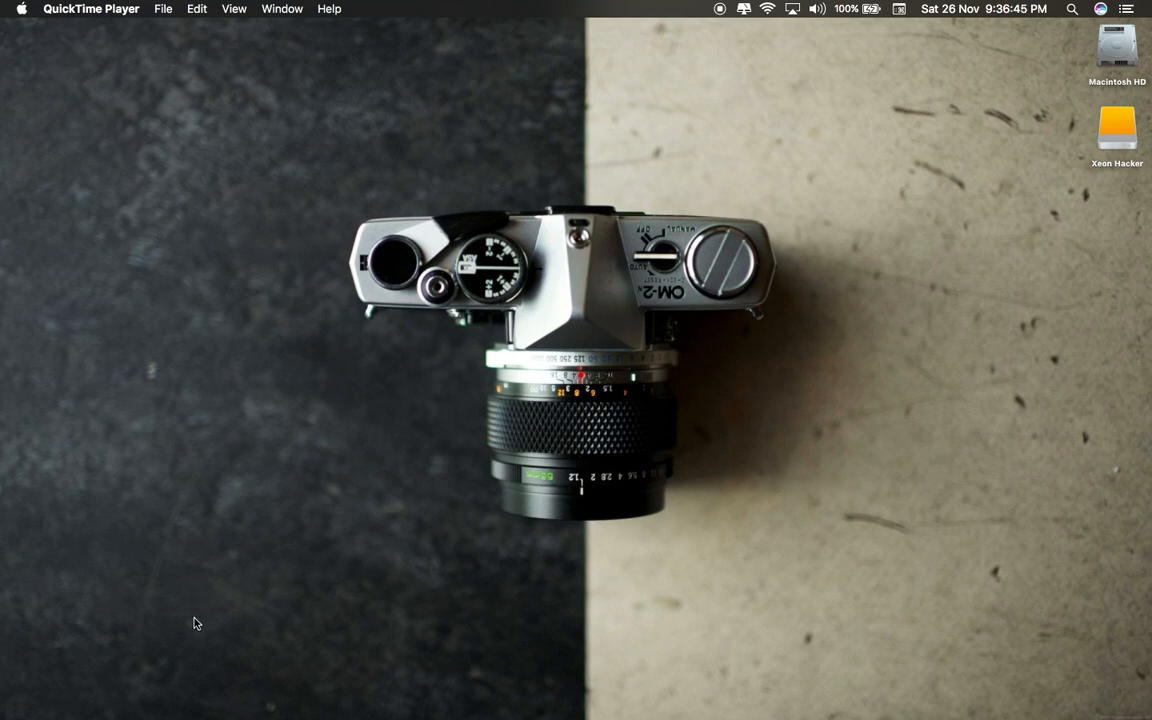
{"action": "mouse_move", "coordinate": [151, 680]}
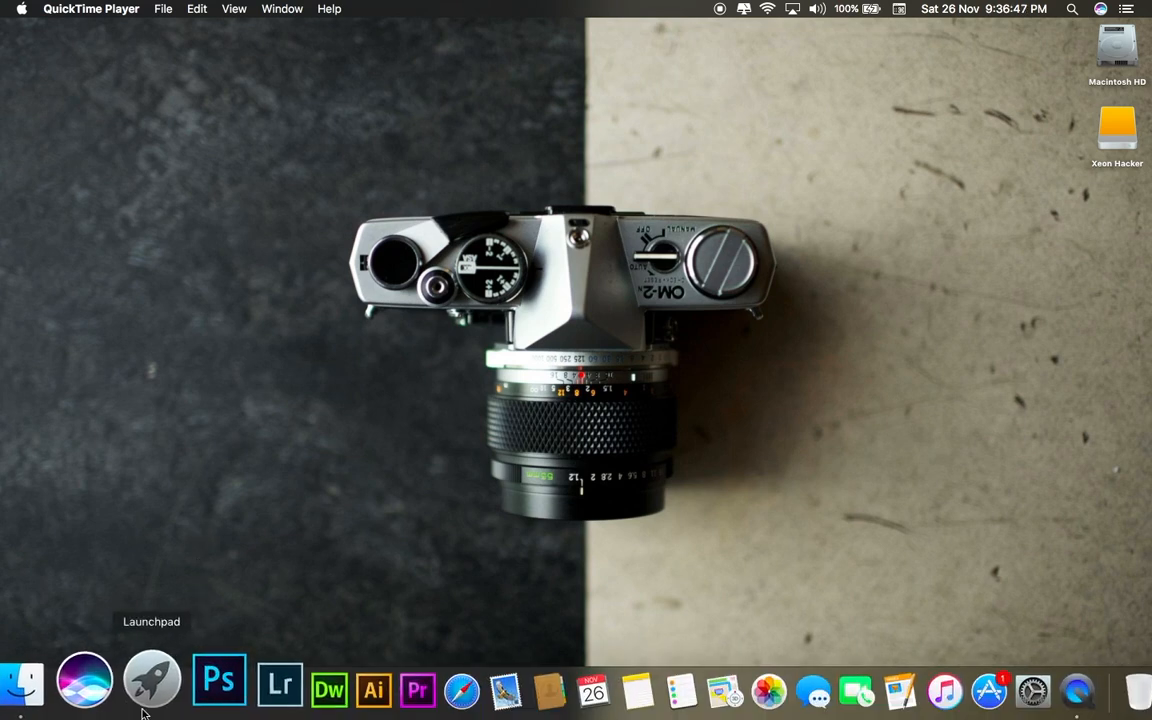
{"action": "left_click", "coordinate": [151, 680]}
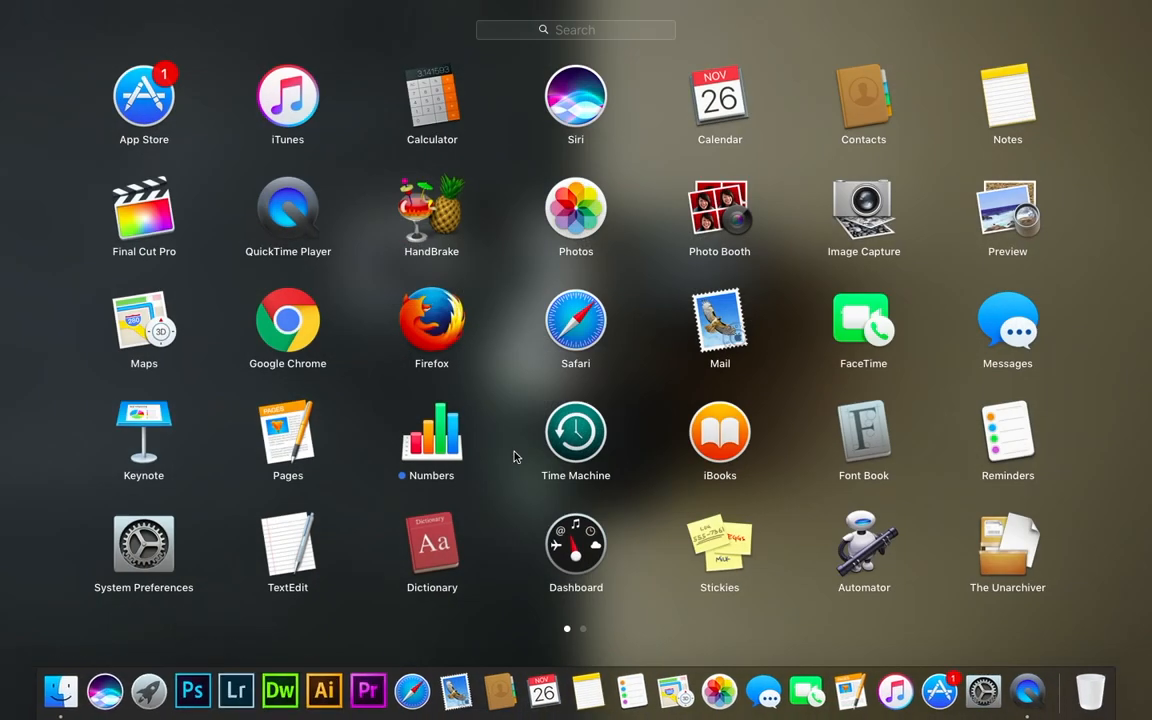
{"action": "mouse_move", "coordinate": [562, 462]}
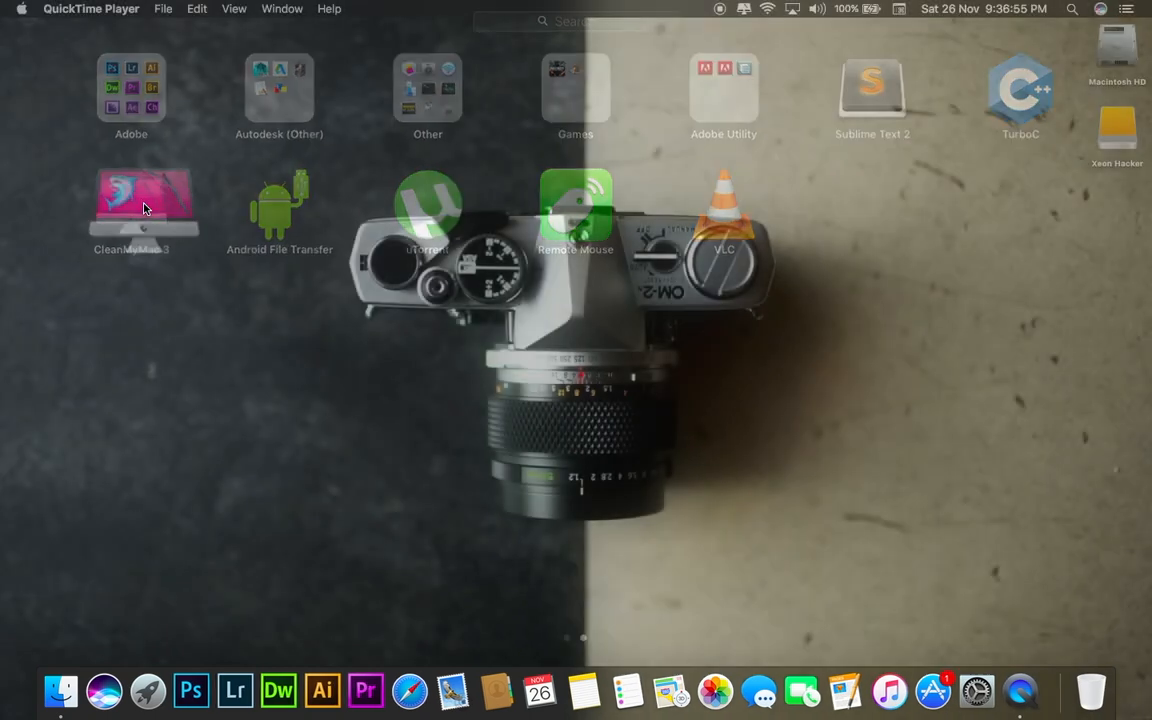
{"action": "double_click", "coordinate": [143, 200]}
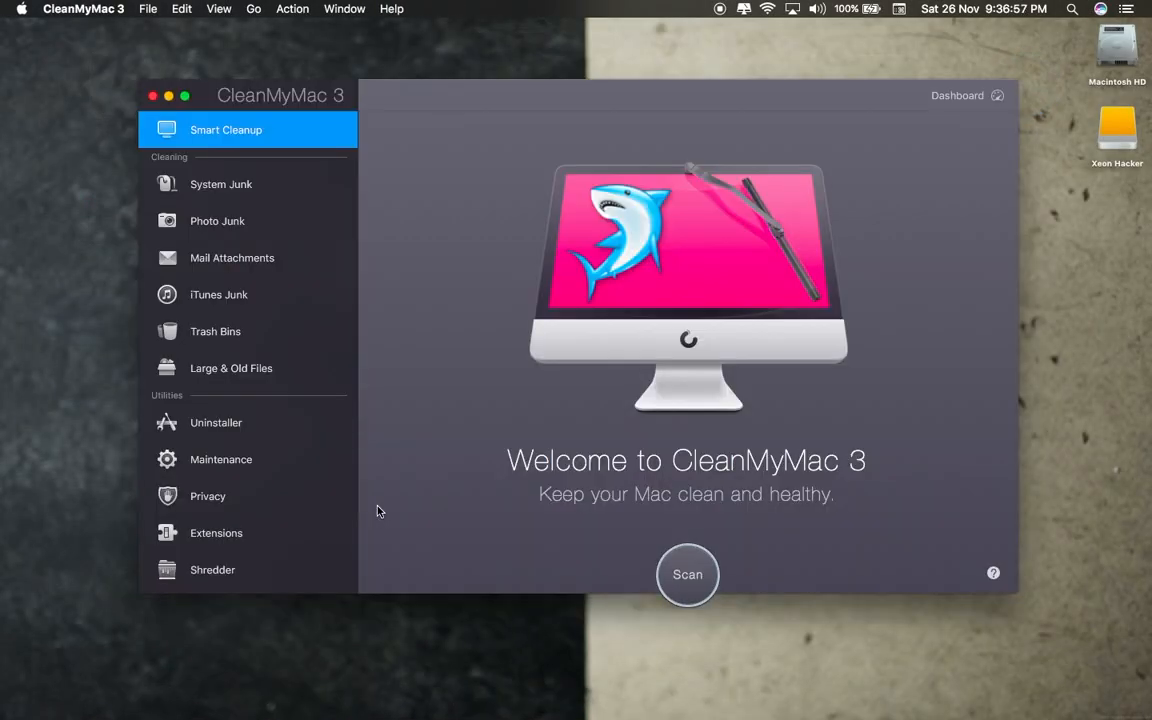
{"action": "mouse_move", "coordinate": [127, 95]}
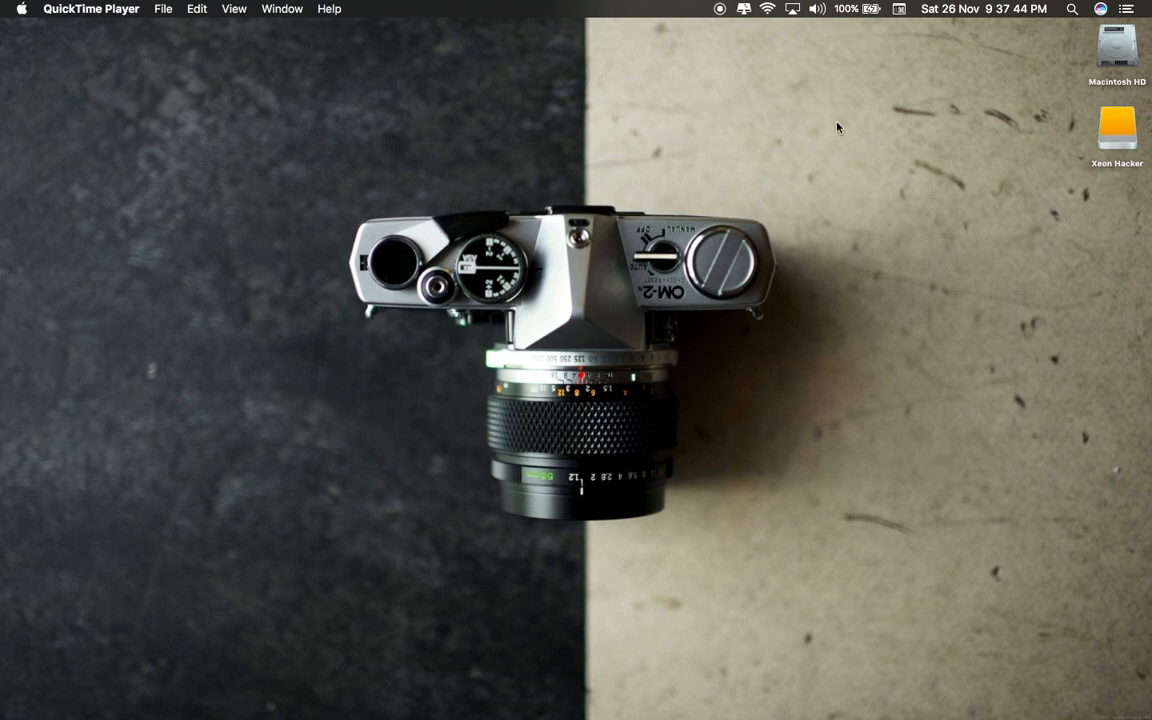
Open the Xeon Hacker drive's backups, arranged by Date Modified and sorted by Name.
{"action": "left_click", "coordinate": [1117, 128]}
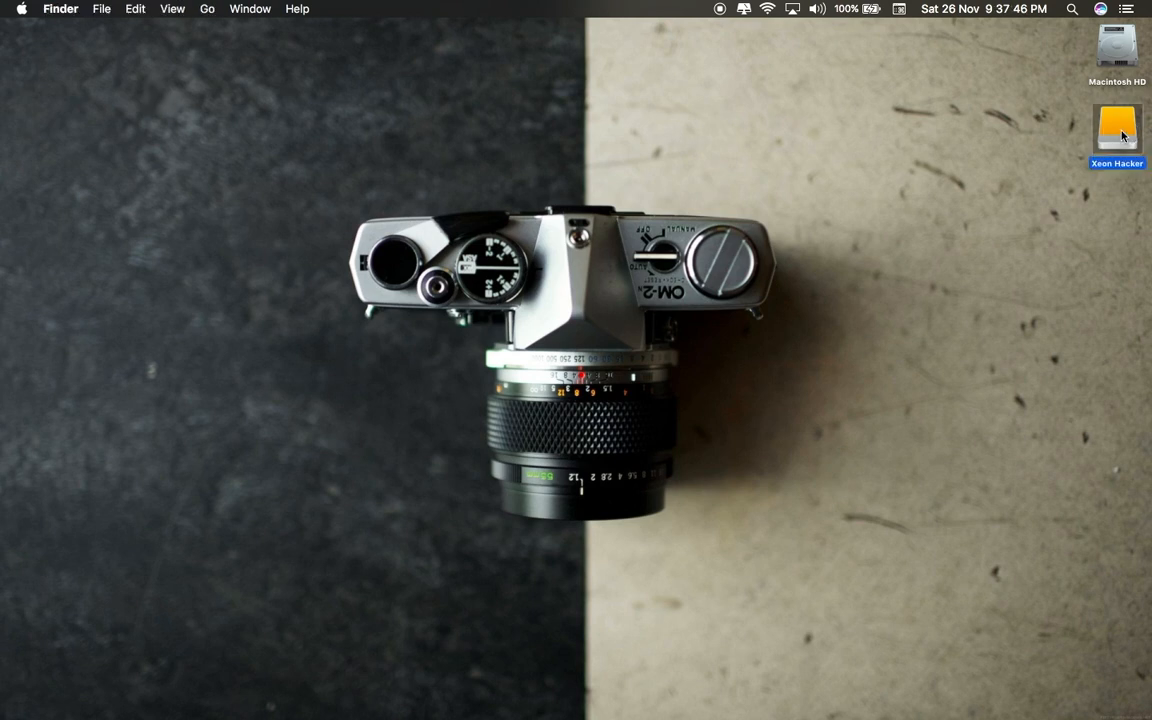
{"action": "double_click", "coordinate": [1117, 130]}
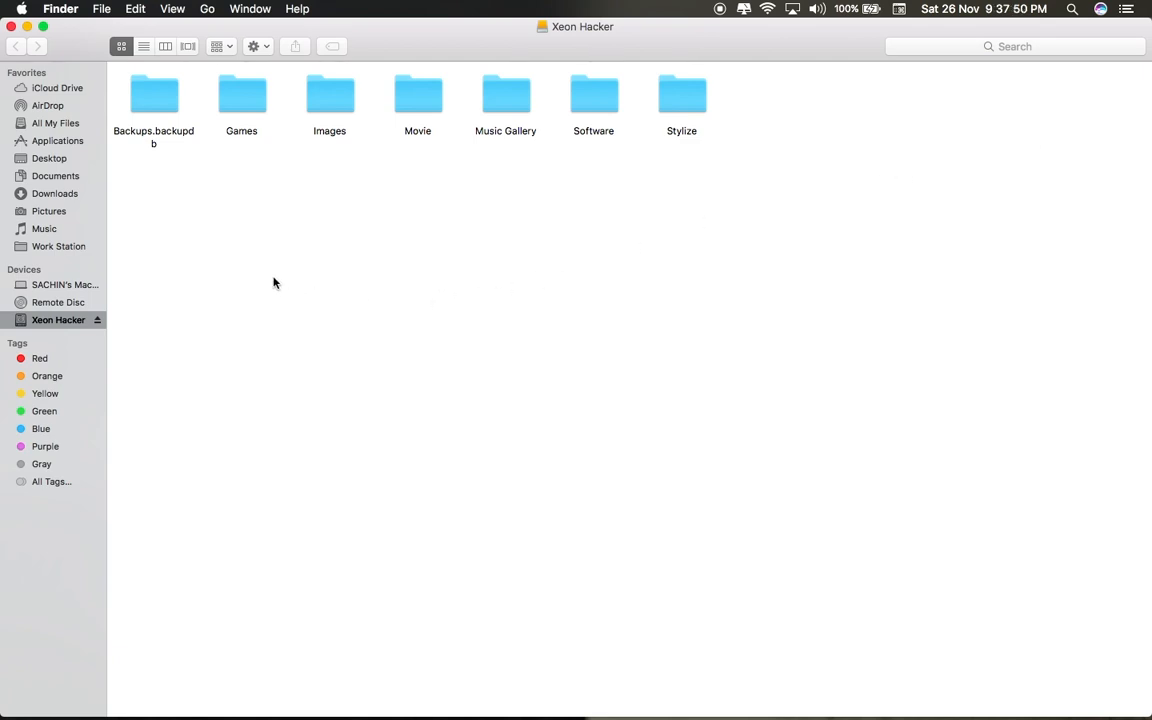
{"action": "mouse_move", "coordinate": [238, 173]}
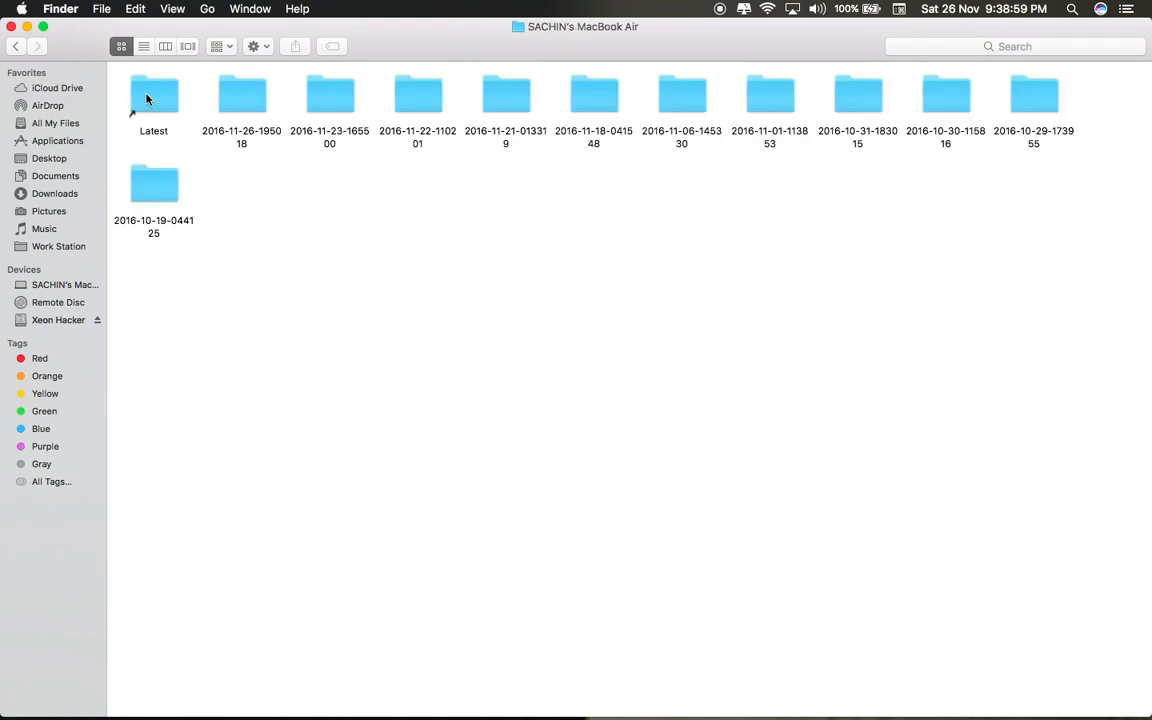
{"action": "right_click", "coordinate": [370, 380]}
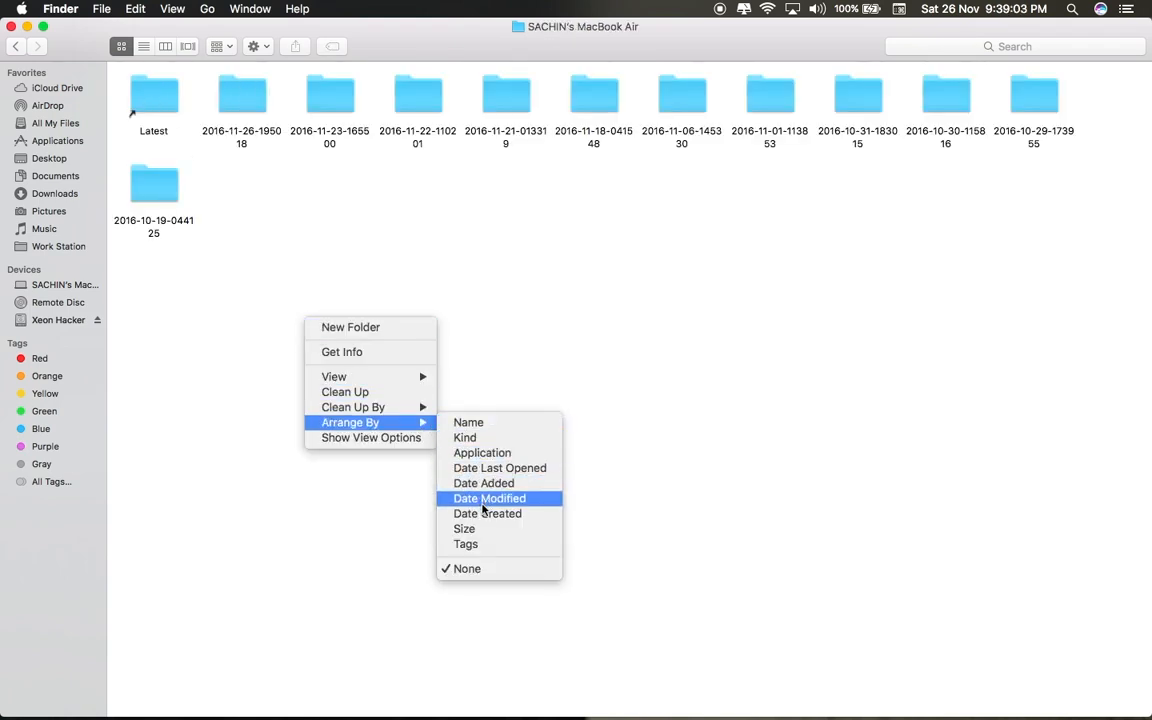
{"action": "left_click", "coordinate": [489, 498]}
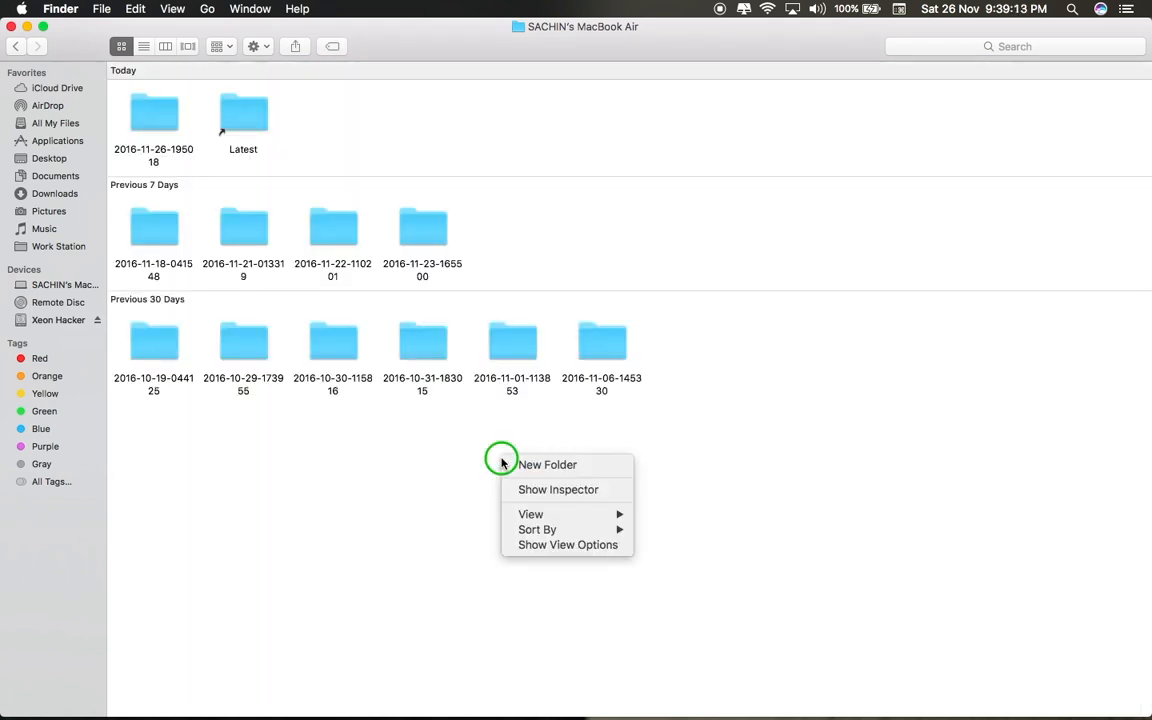
{"action": "mouse_move", "coordinate": [547, 464]}
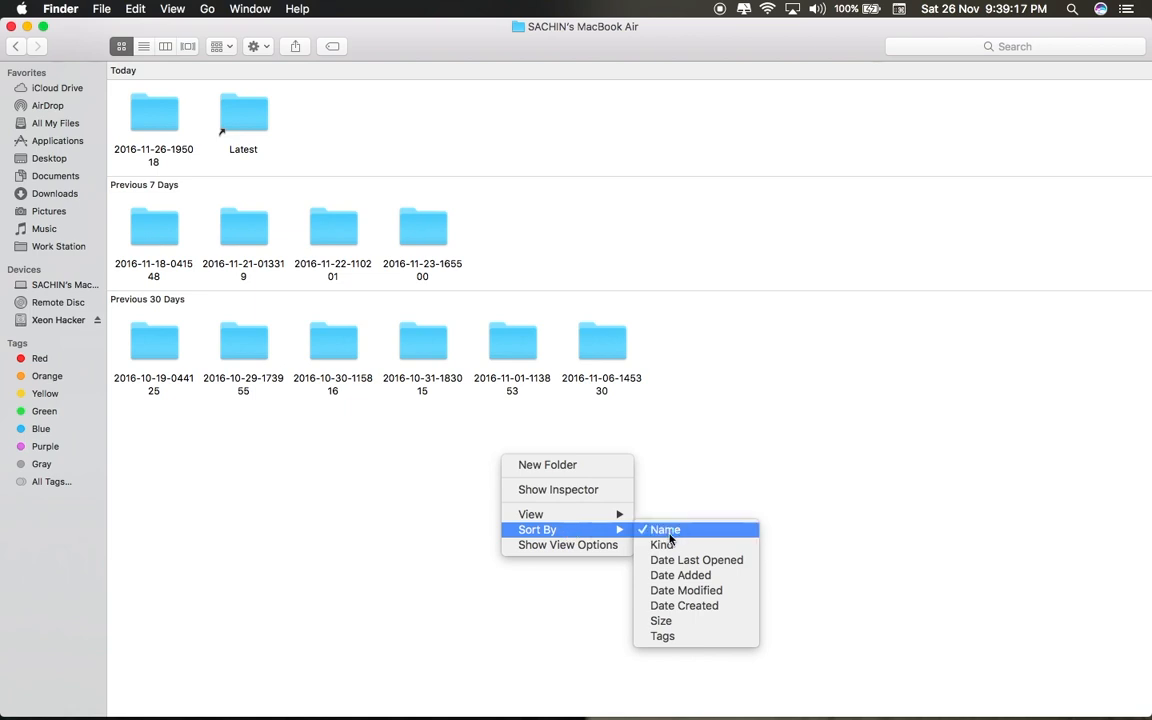
{"action": "left_click", "coordinate": [665, 529]}
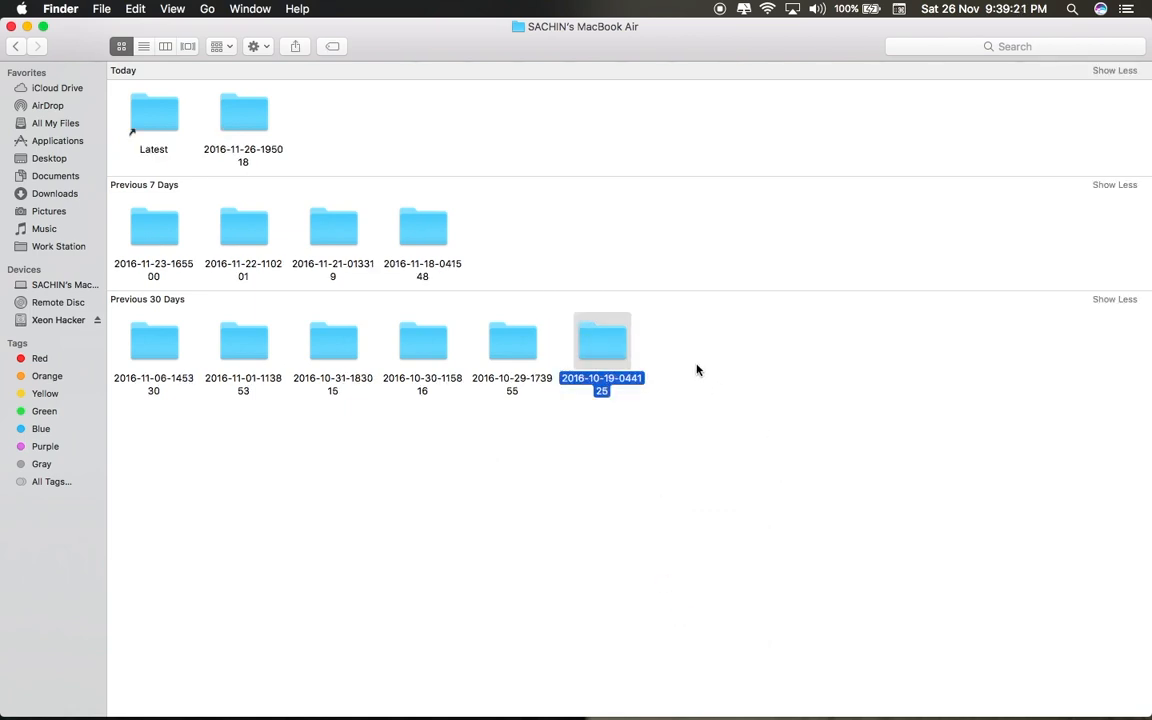
{"action": "right_click", "coordinate": [601, 343]}
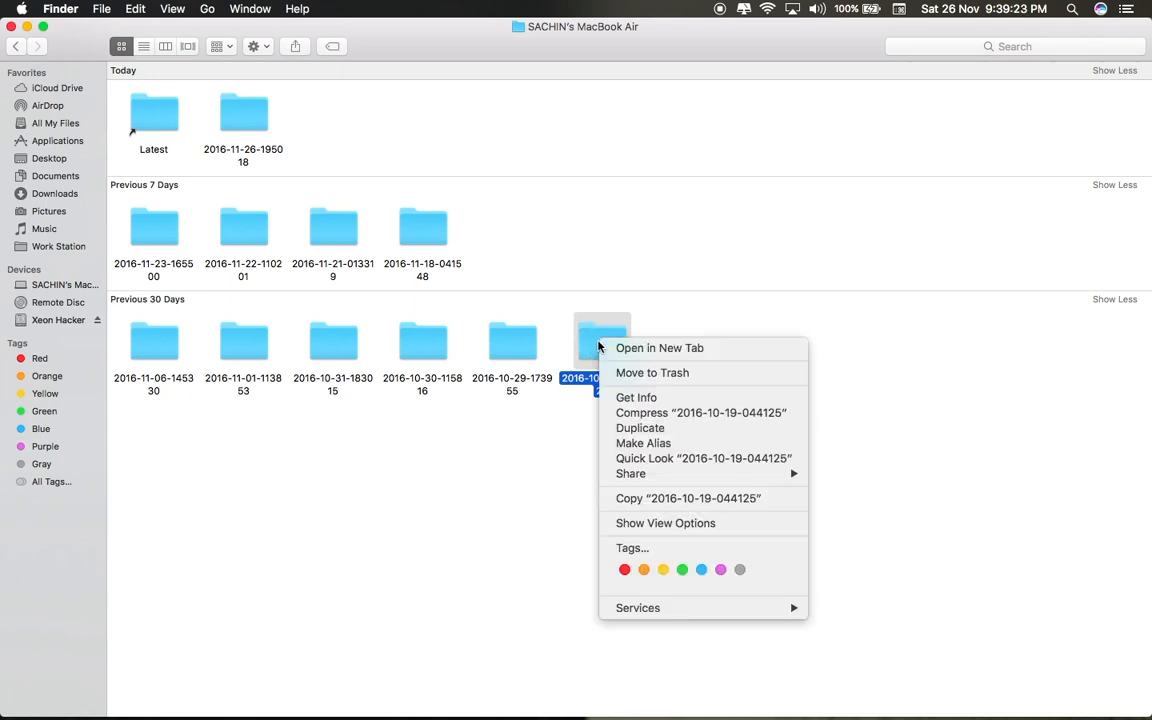
{"action": "left_click", "coordinate": [651, 372]}
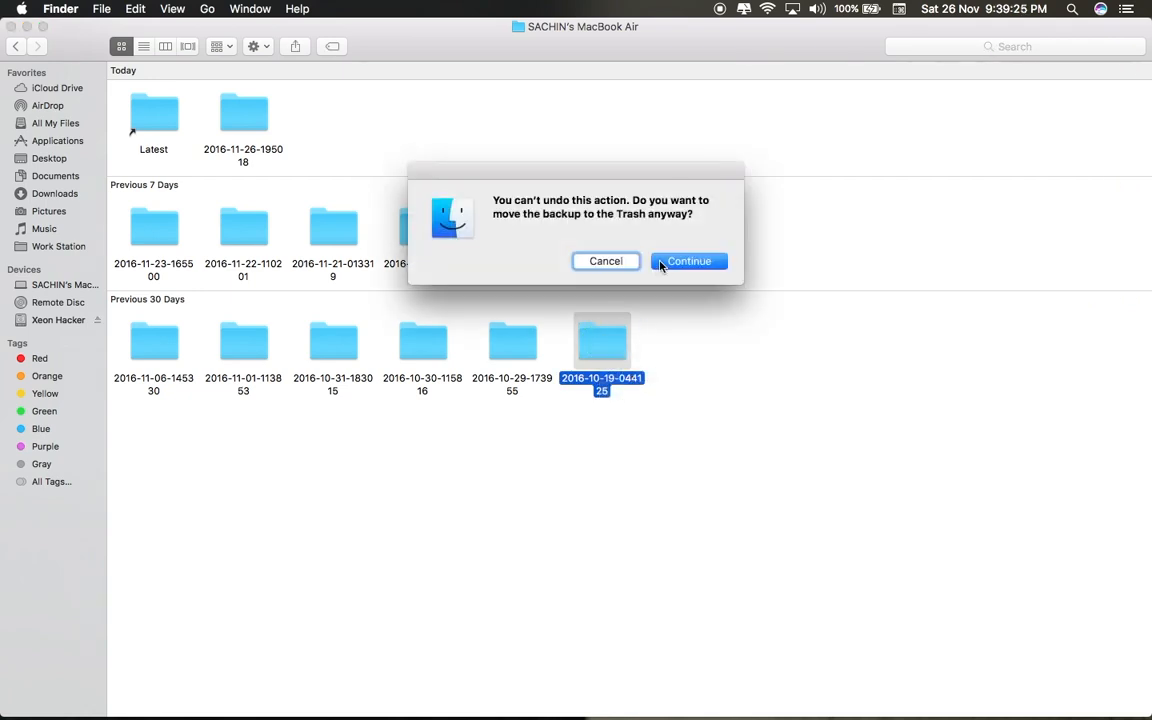
{"action": "left_click", "coordinate": [689, 261]}
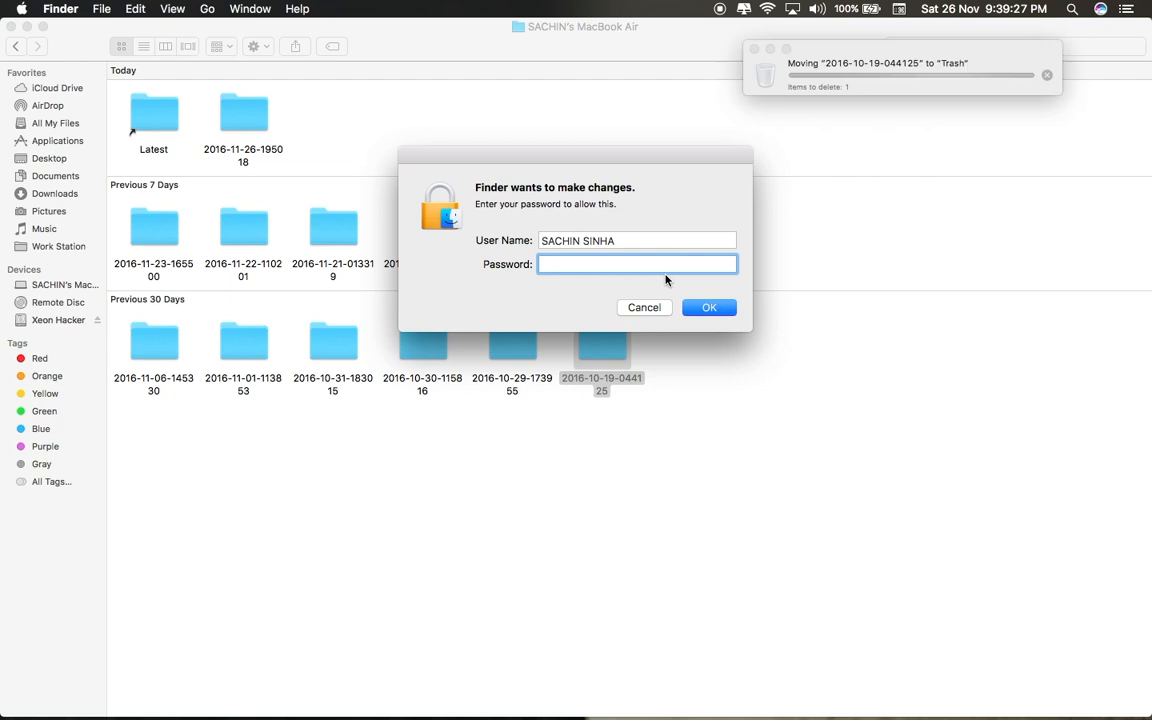
{"action": "type", "text": "••••"}
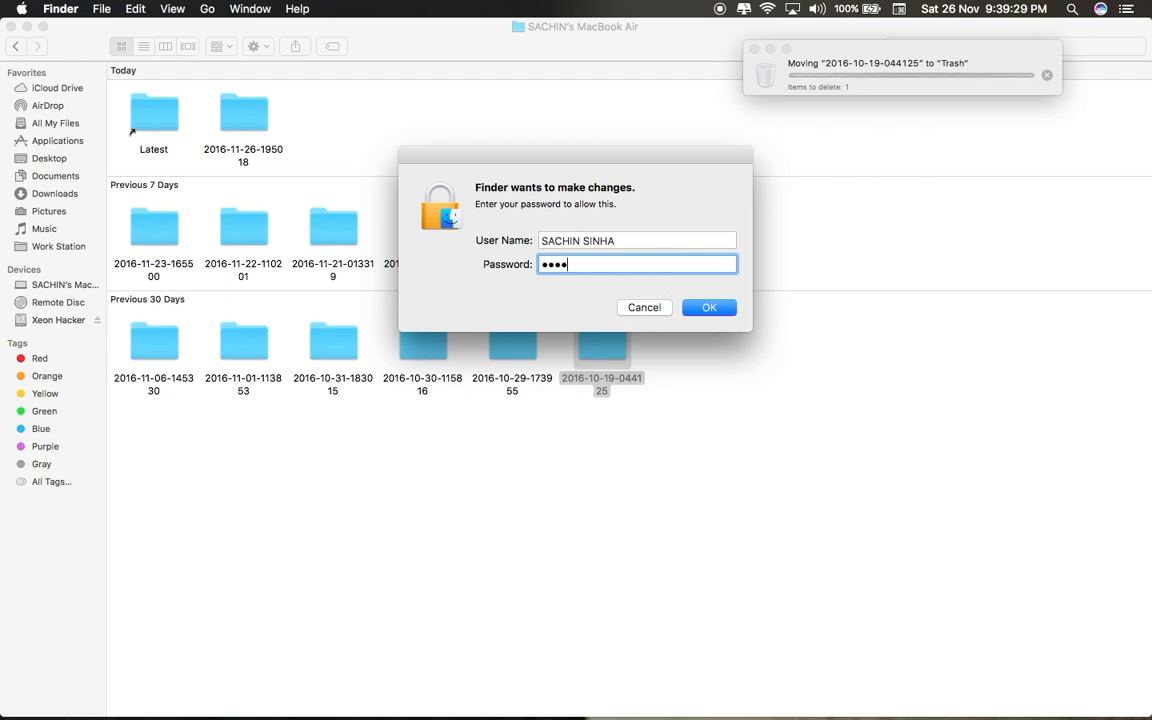
{"action": "left_click", "coordinate": [709, 307]}
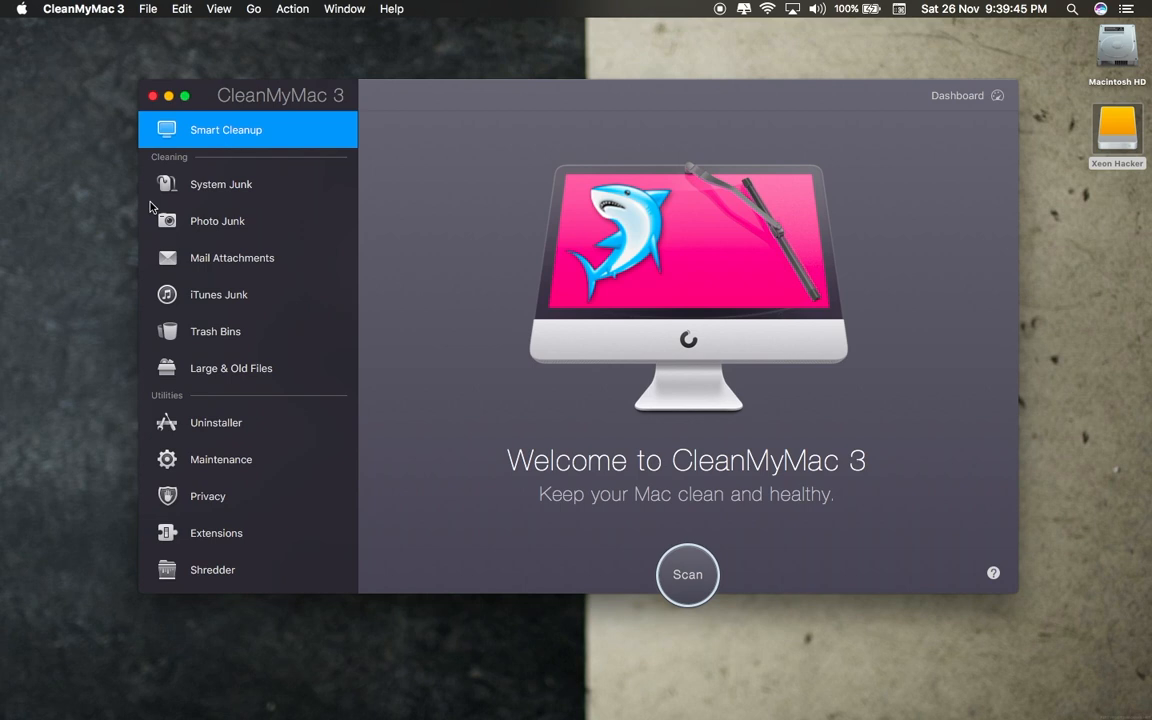
Scan the Trash Bins module, which finds 40.01 GB, and empty it.
{"action": "left_click", "coordinate": [215, 331]}
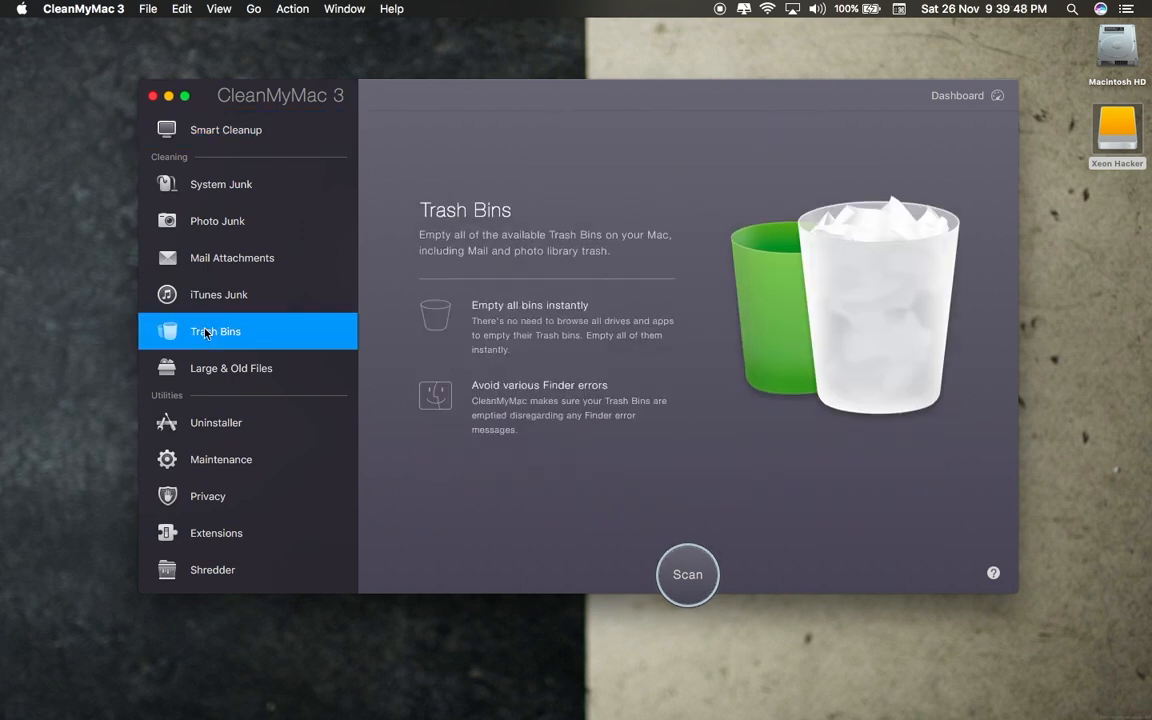
{"action": "left_click", "coordinate": [687, 574]}
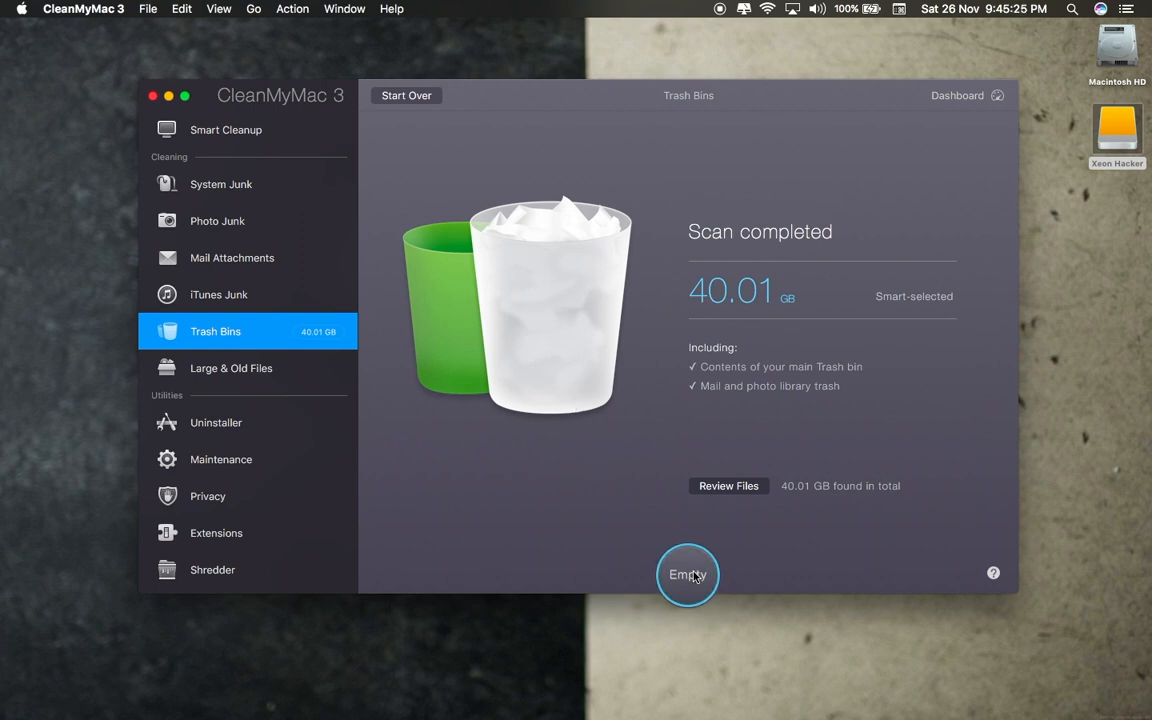
{"action": "left_click", "coordinate": [687, 574]}
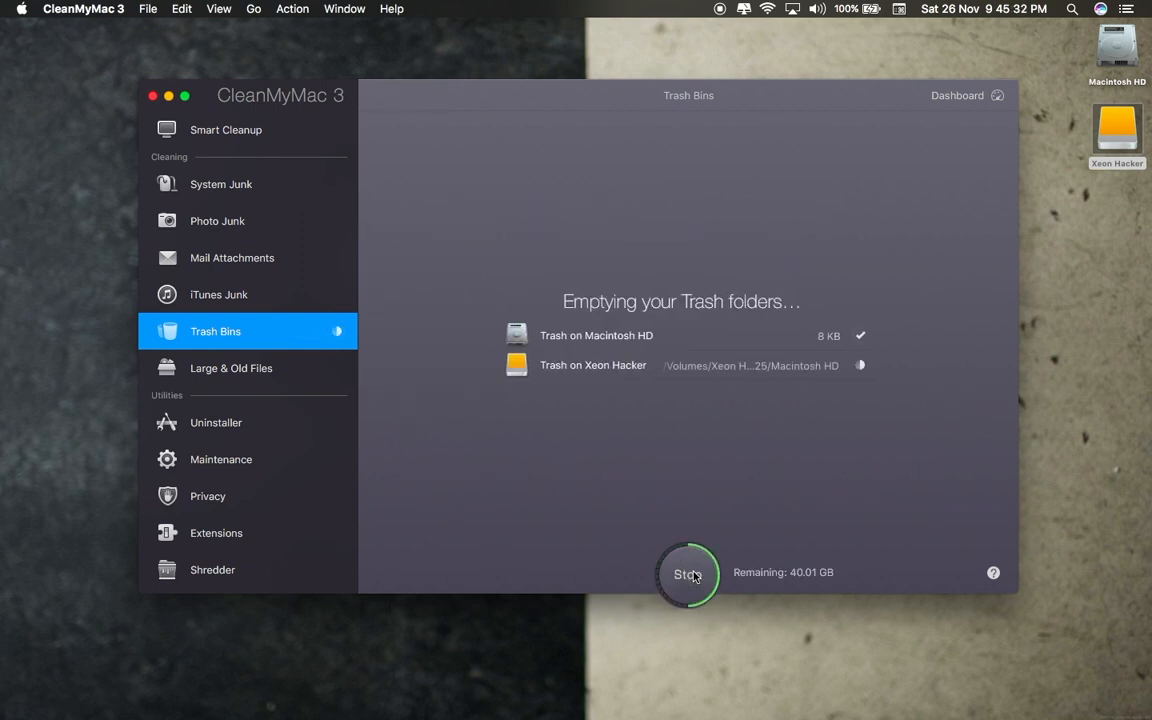
{"action": "mouse_move", "coordinate": [672, 414]}
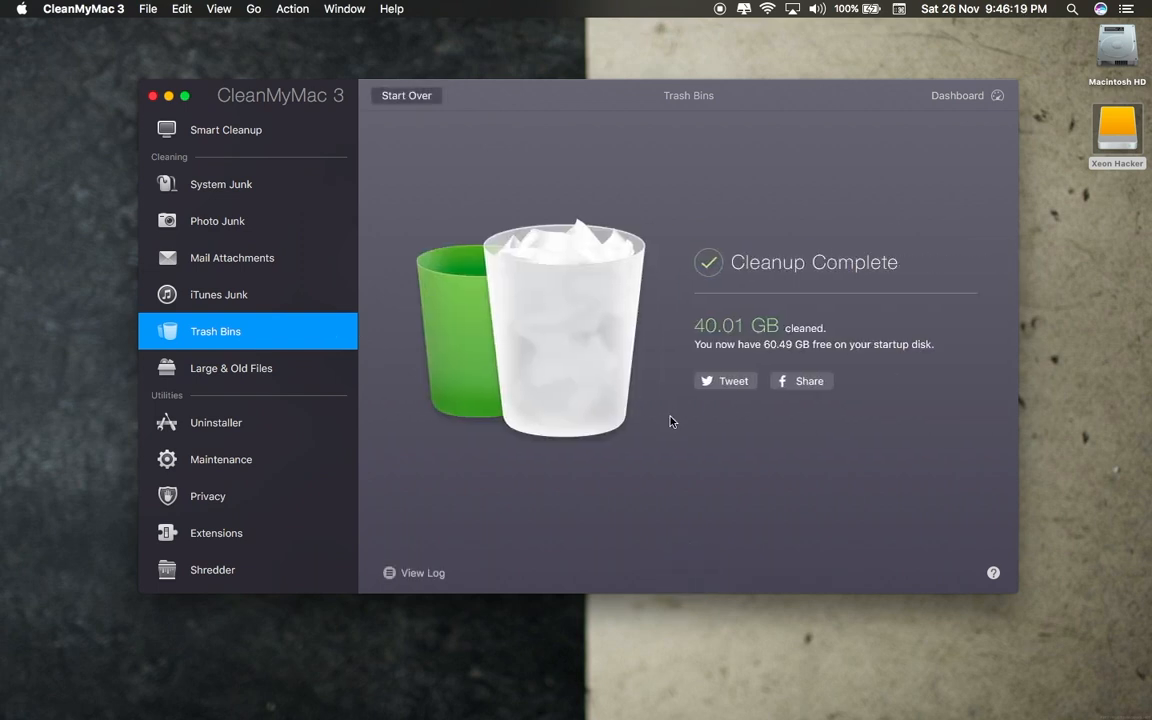
{"action": "mouse_move", "coordinate": [790, 452]}
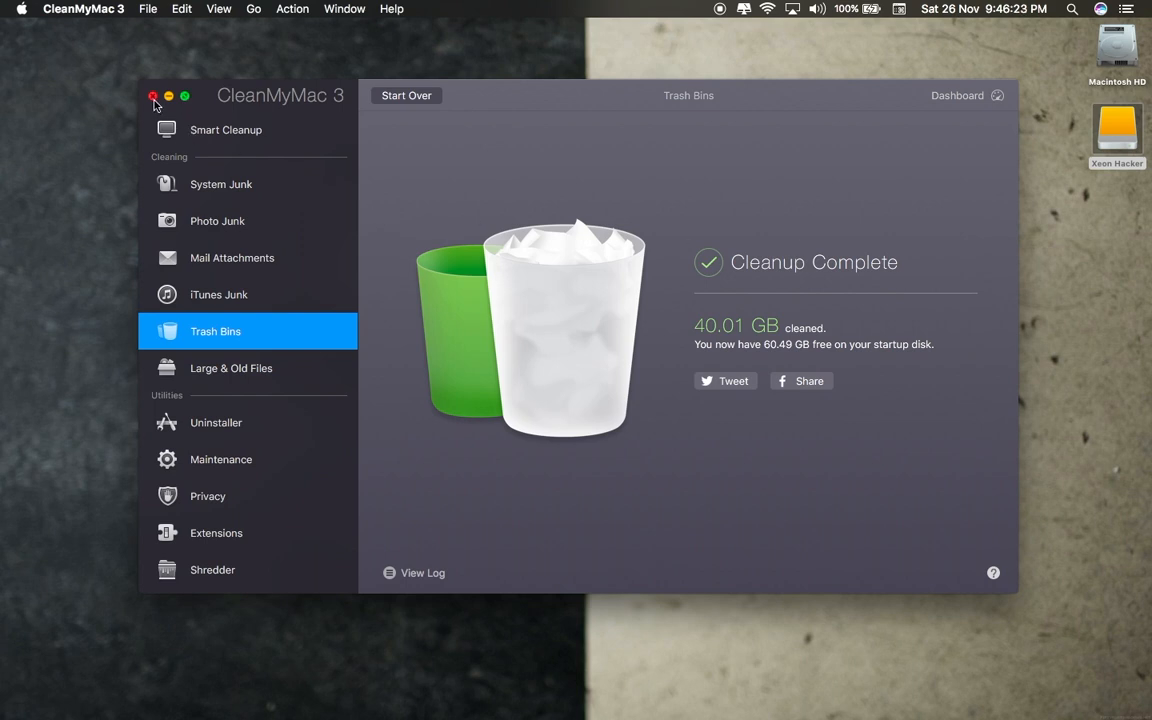
Close CleanMyMac 3 and bring up actions for a backup item on Xeon Hacker.
{"action": "left_click", "coordinate": [153, 95]}
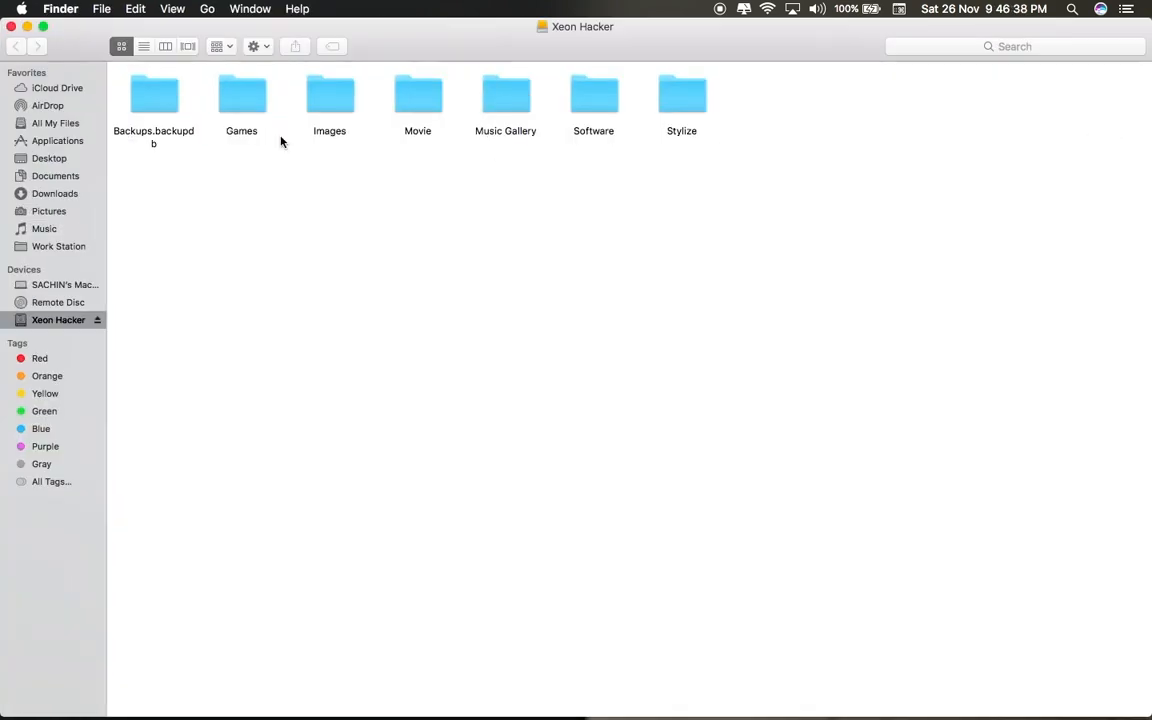
{"action": "right_click", "coordinate": [333, 343]}
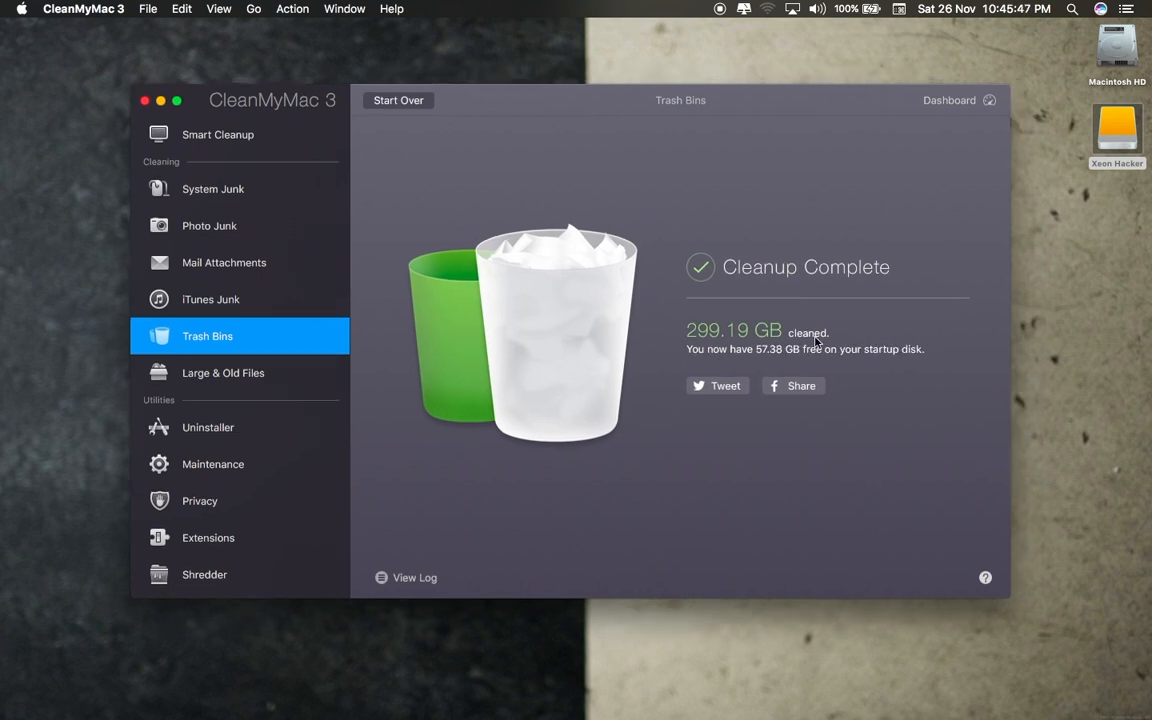
{"action": "mouse_move", "coordinate": [976, 606]}
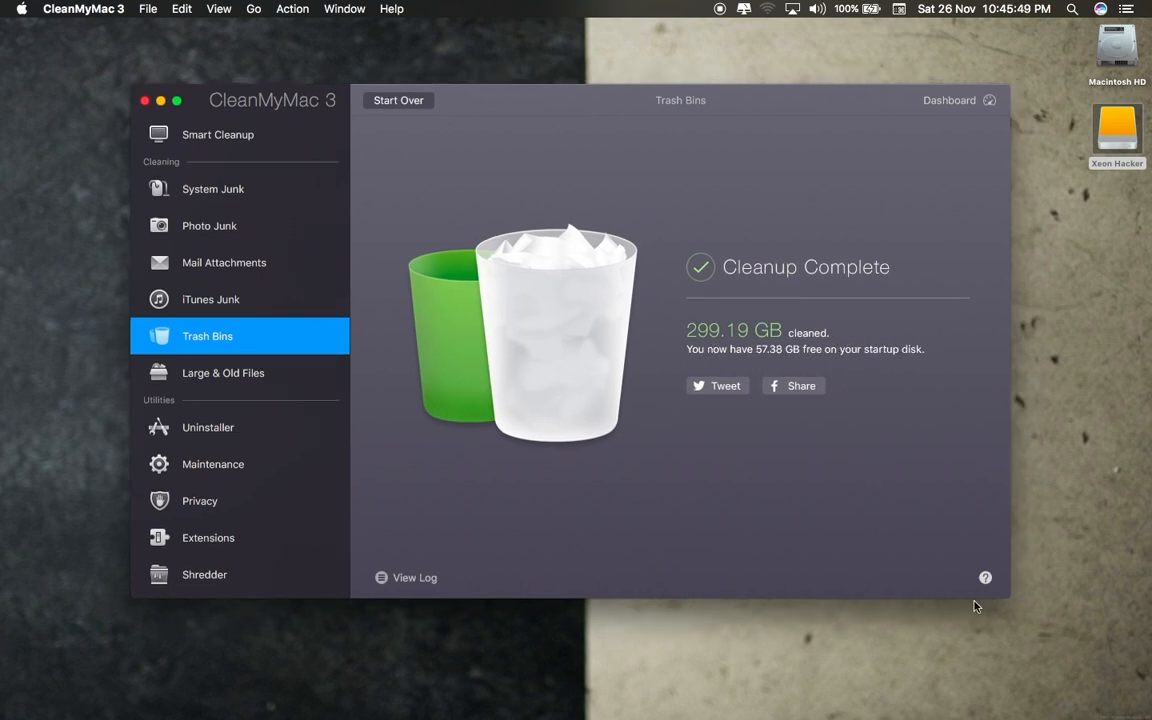
{"action": "mouse_move", "coordinate": [385, 122]}
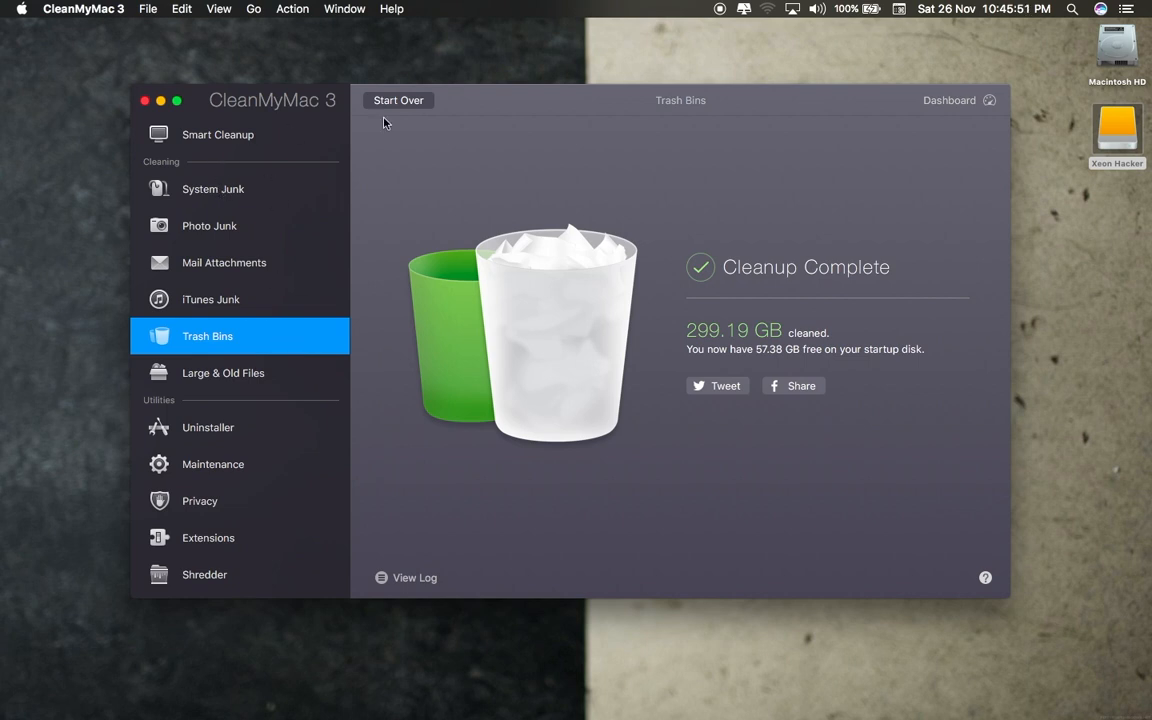
{"action": "mouse_move", "coordinate": [205, 150]}
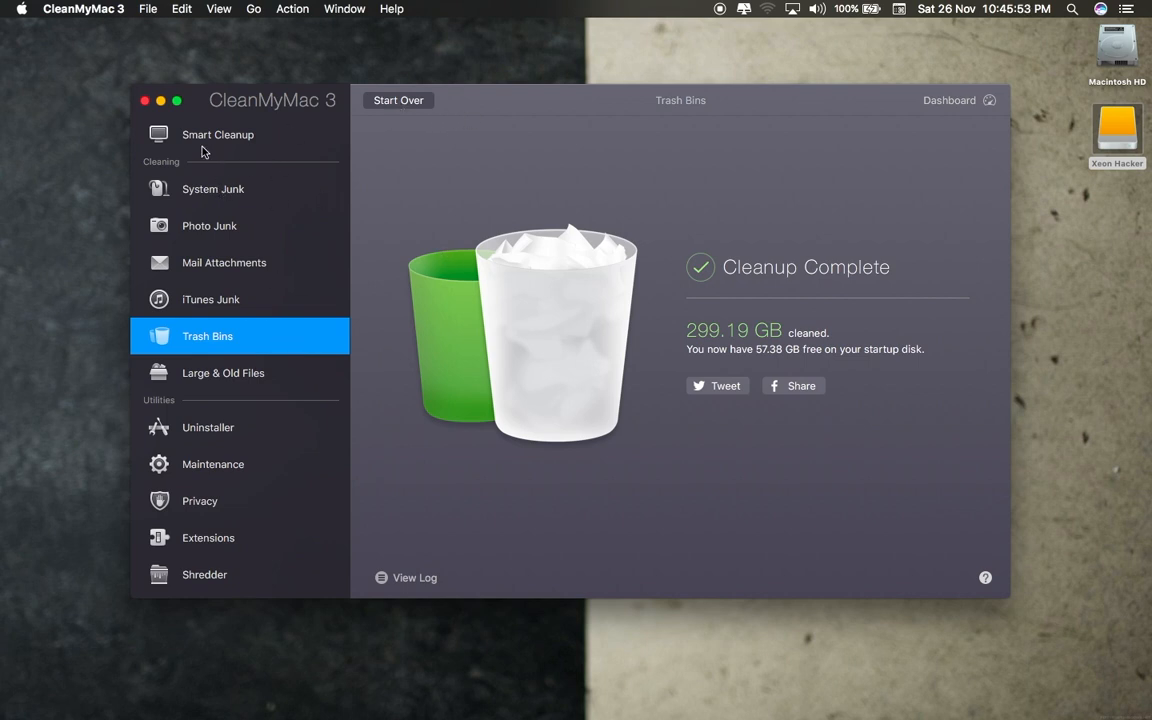
Run a Smart Cleanup scan, review the 217.8 MB of Large & Old Files, then quit.
{"action": "left_click", "coordinate": [218, 134]}
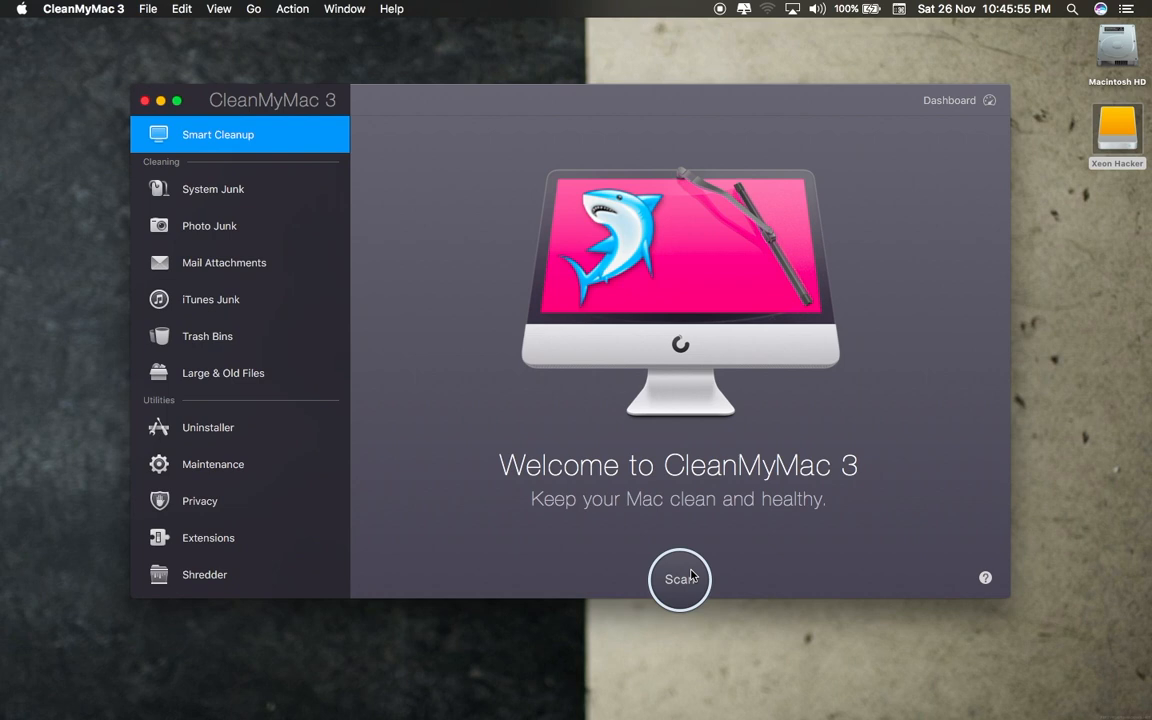
{"action": "left_click", "coordinate": [680, 579]}
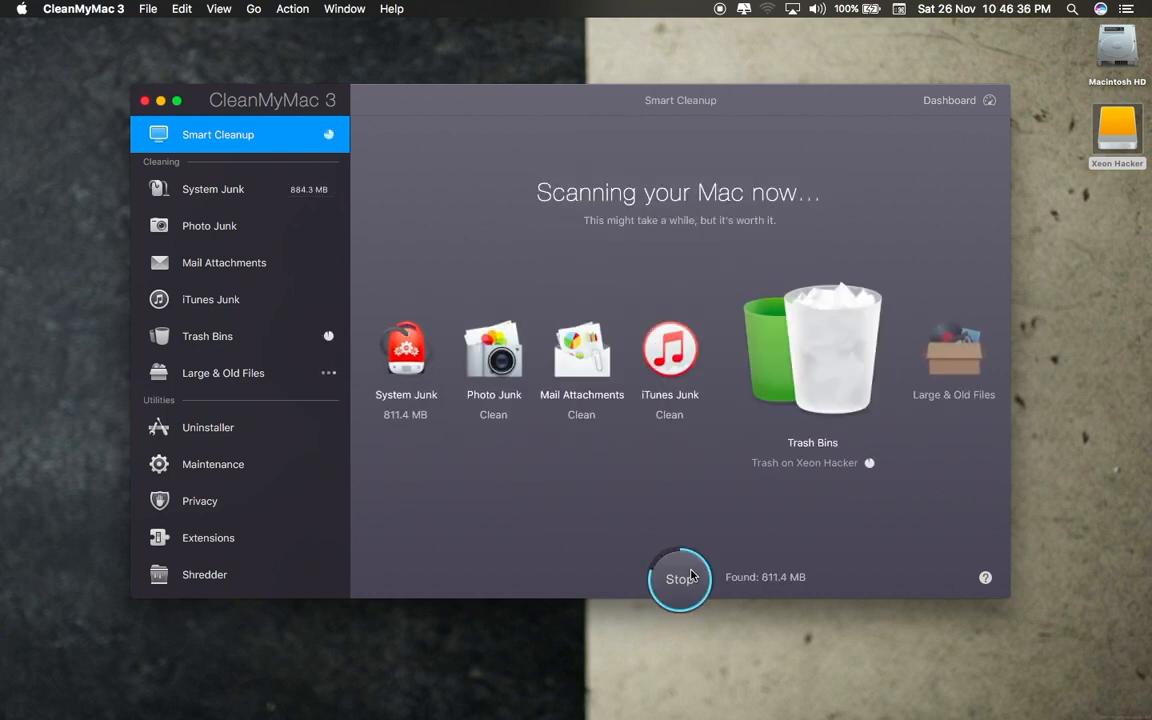
{"action": "left_click", "coordinate": [223, 373]}
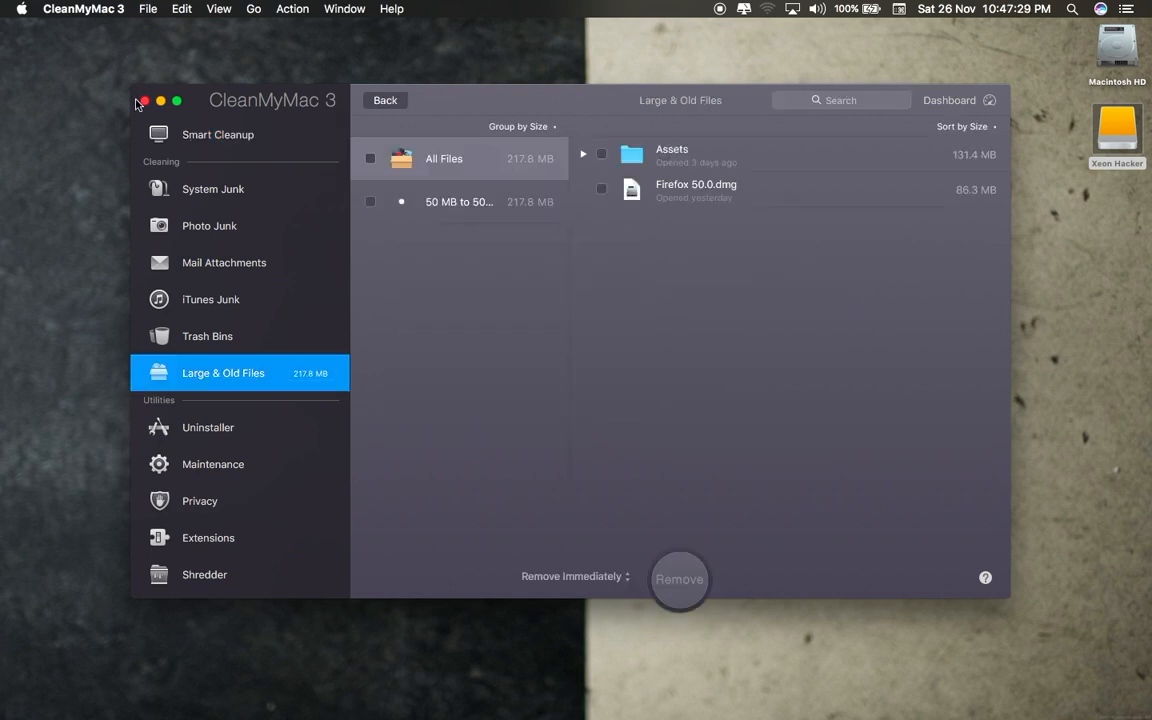
{"action": "left_click", "coordinate": [142, 100]}
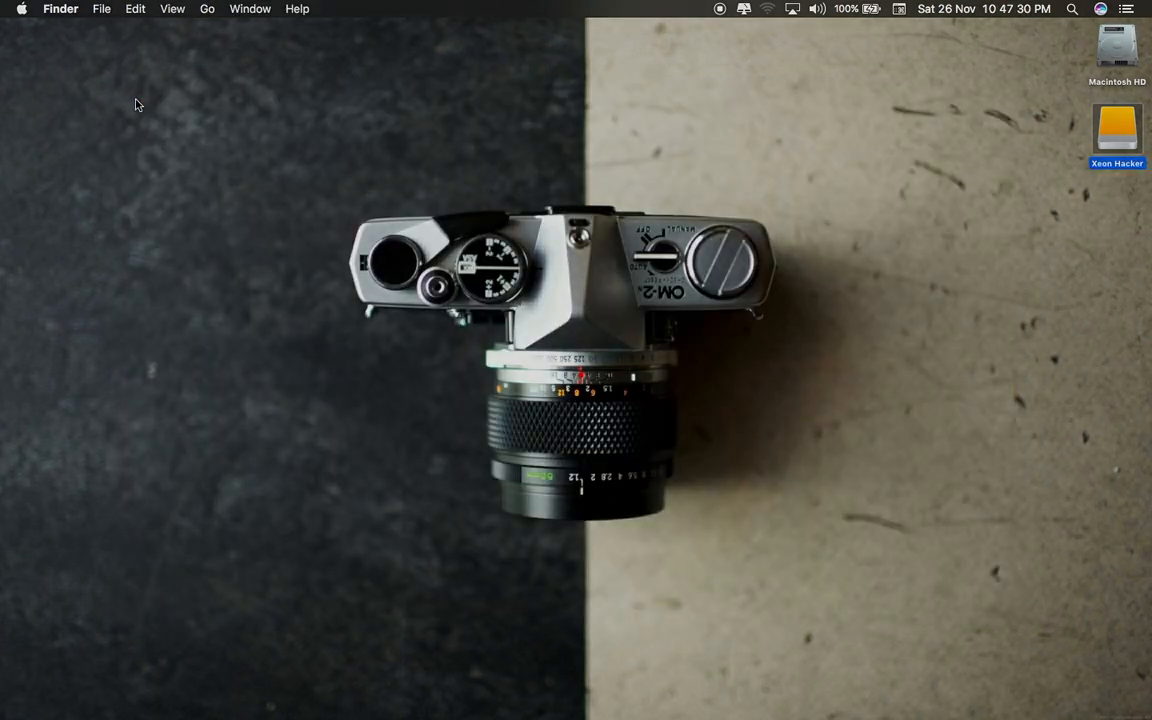